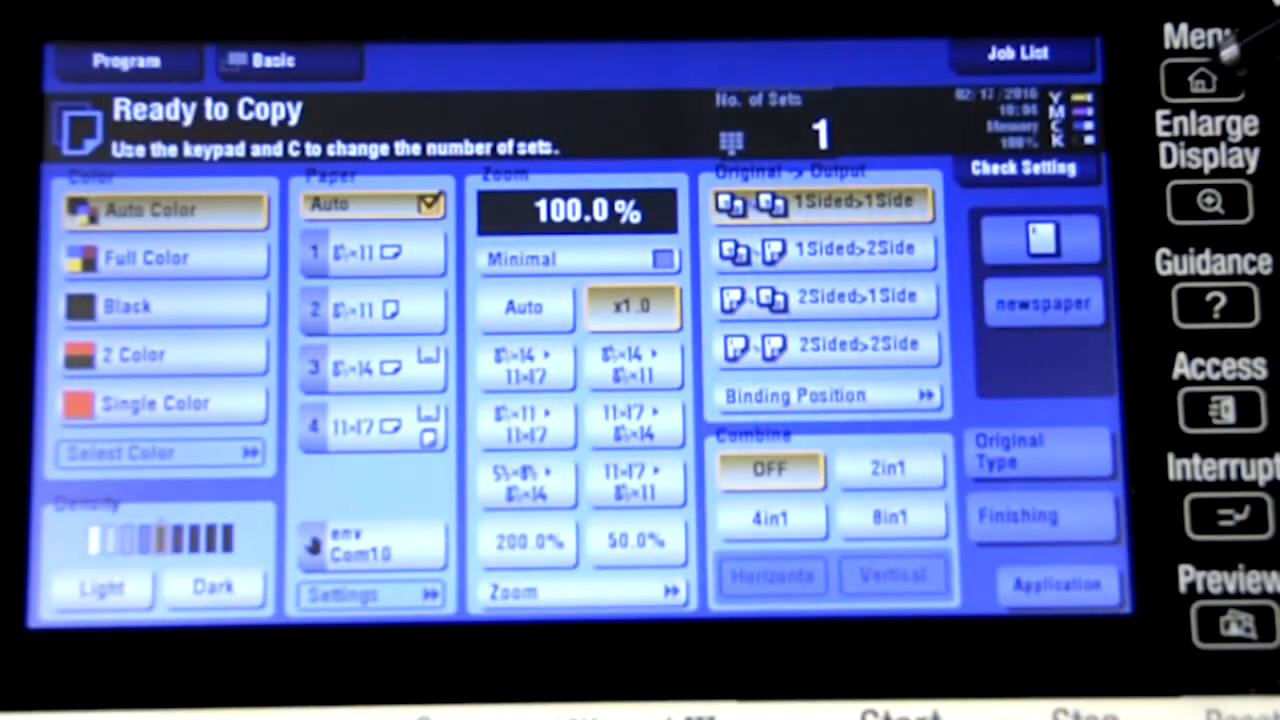
# Reach the Administrator Settings password prompt via Utility
pyautogui.click(1204, 82)
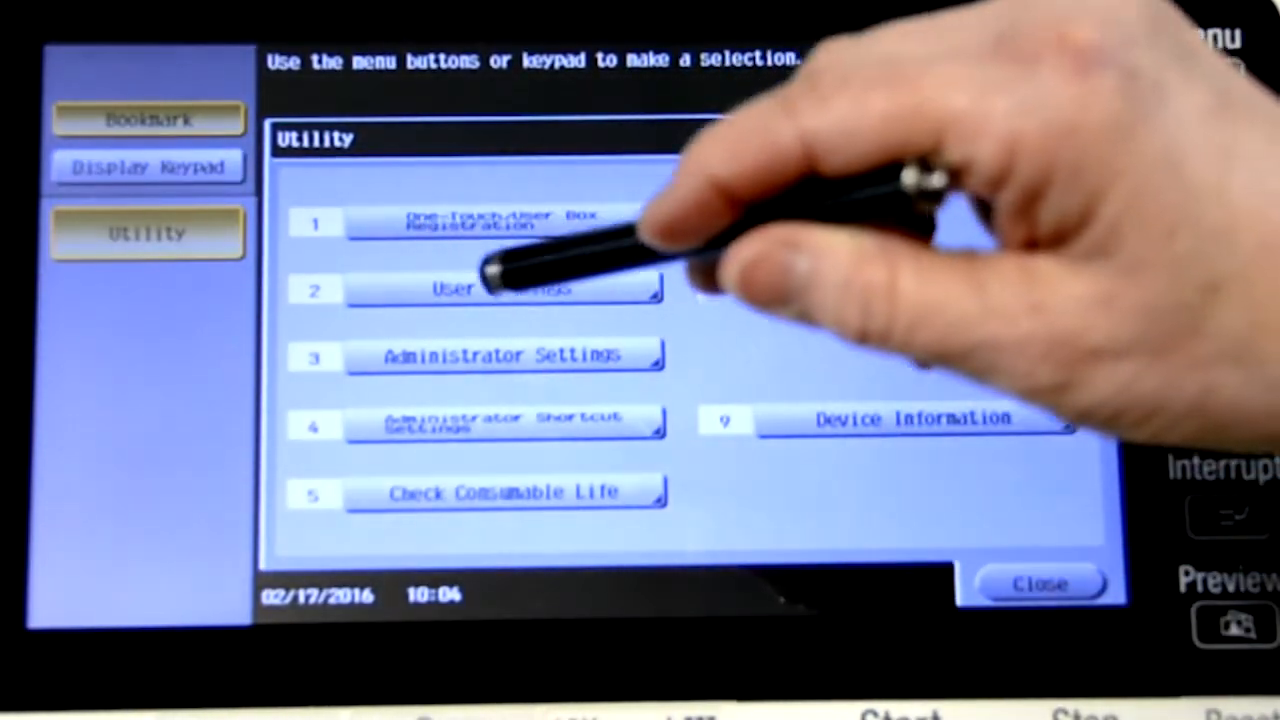
pyautogui.click(504, 356)
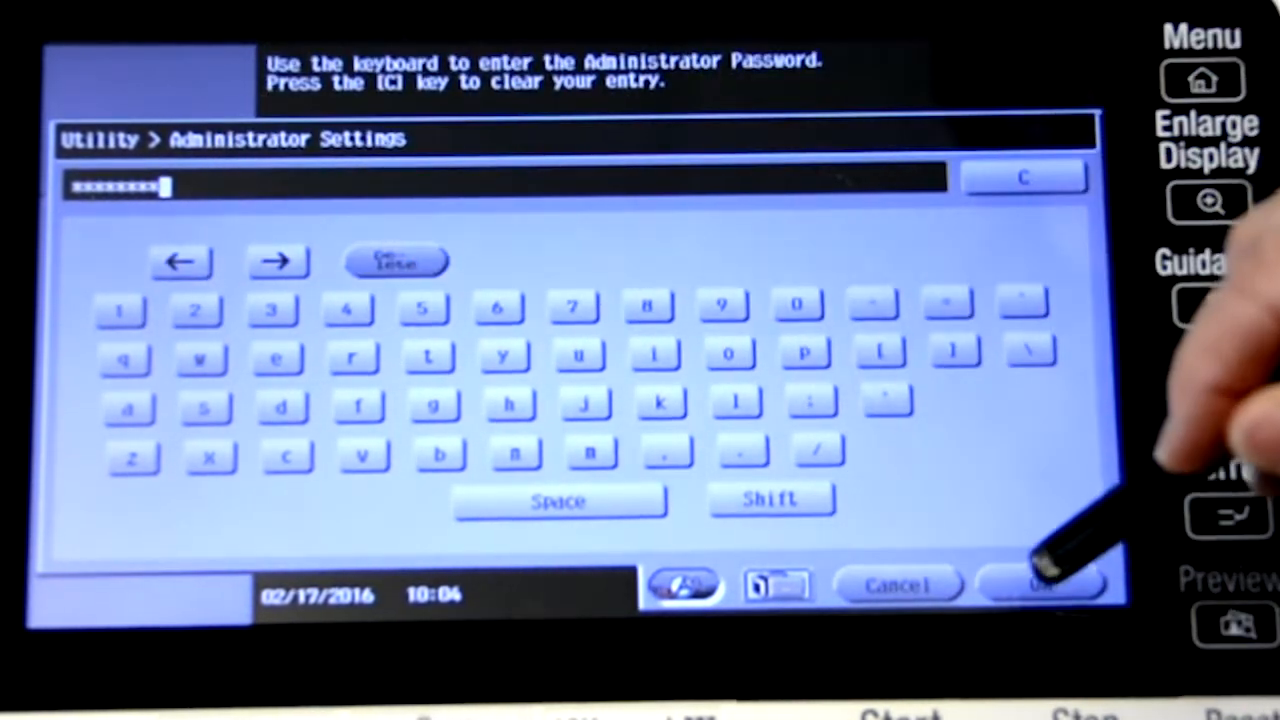
# Submit the administrator password and go to System Settings > Date/Time Settings
pyautogui.click(1040, 584)
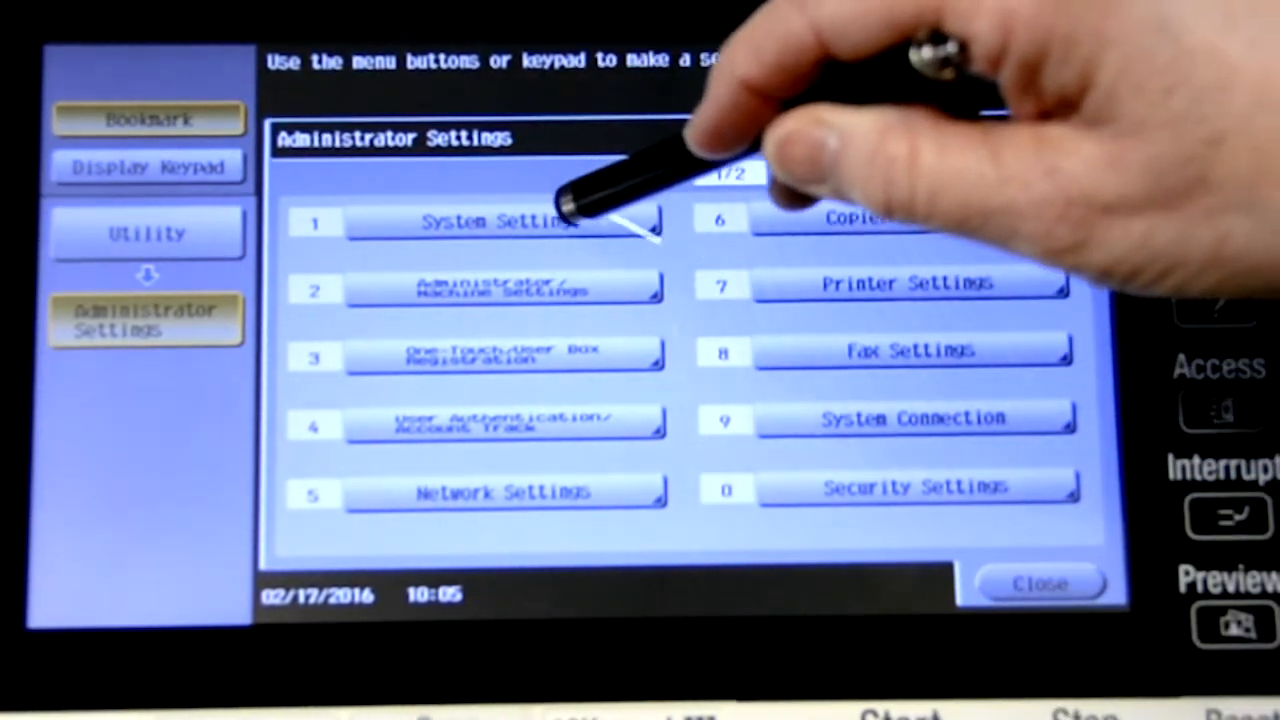
pyautogui.click(490, 220)
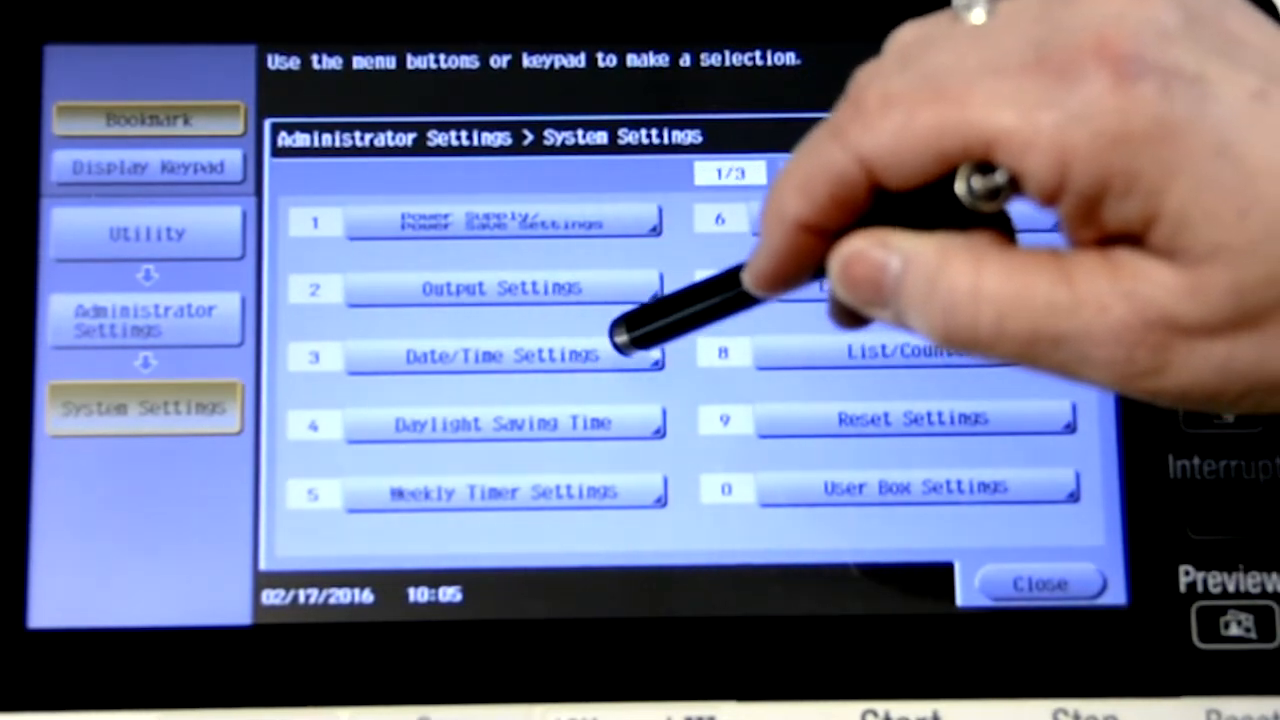
pyautogui.click(504, 356)
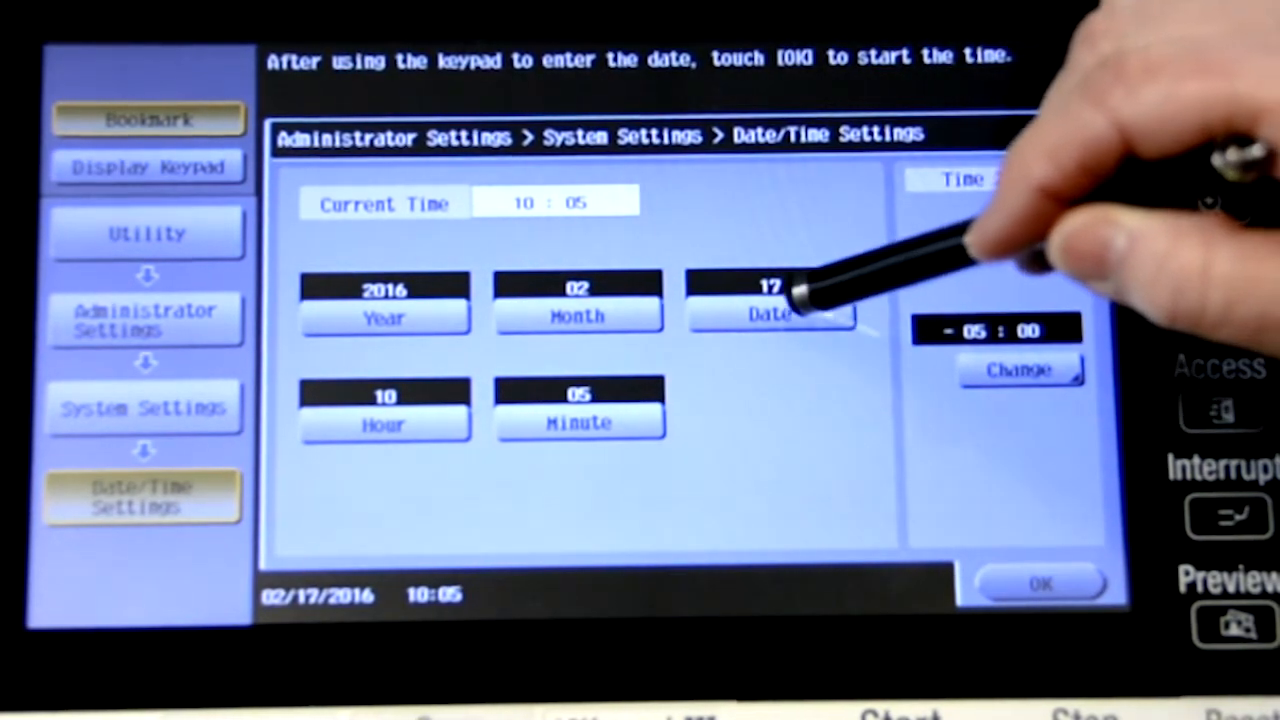
# Select the day field and bring up the keypad to enter 18
pyautogui.click(770, 300)
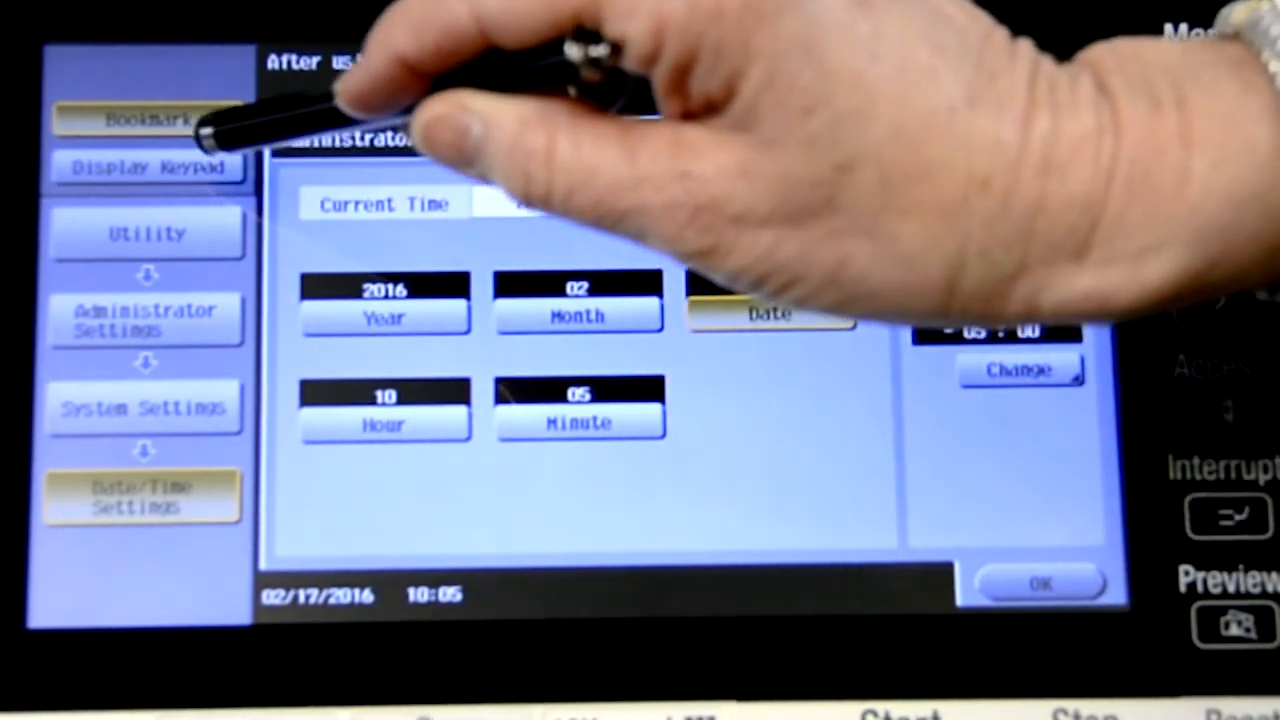
pyautogui.click(148, 166)
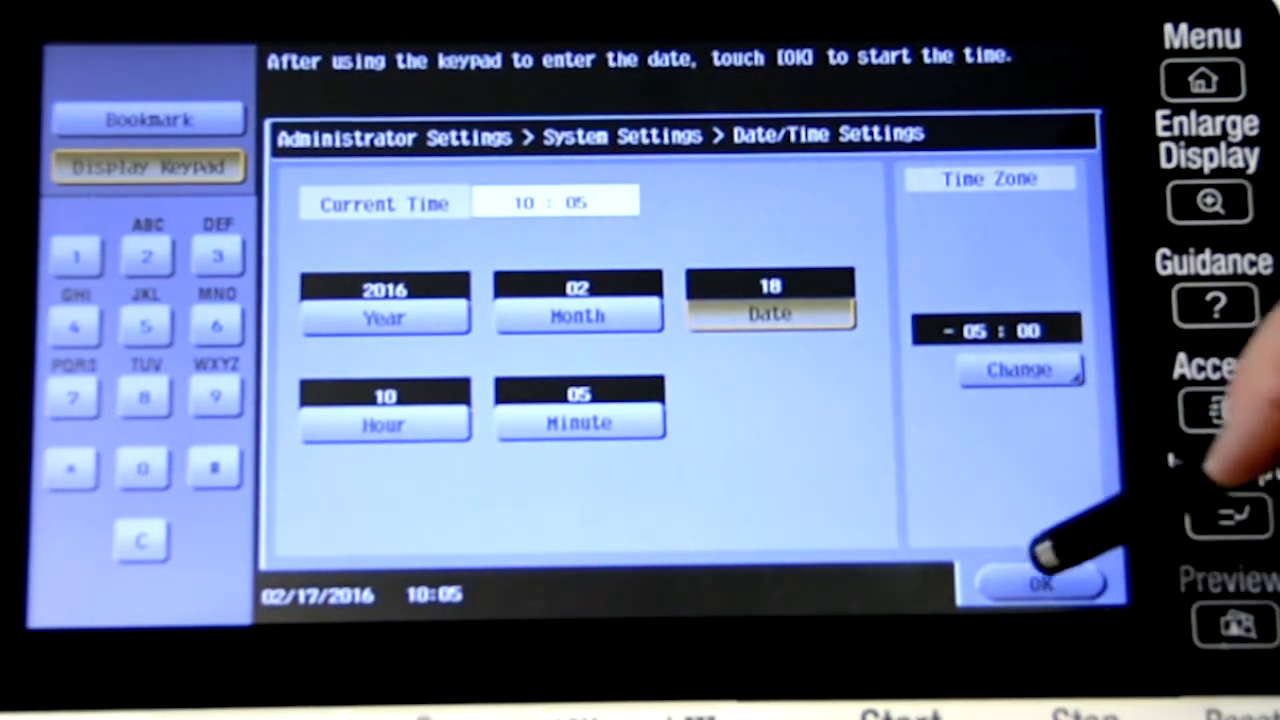
# Save the date as 02/18/2016 and go to Daylight Saving Time settings
pyautogui.click(1040, 584)
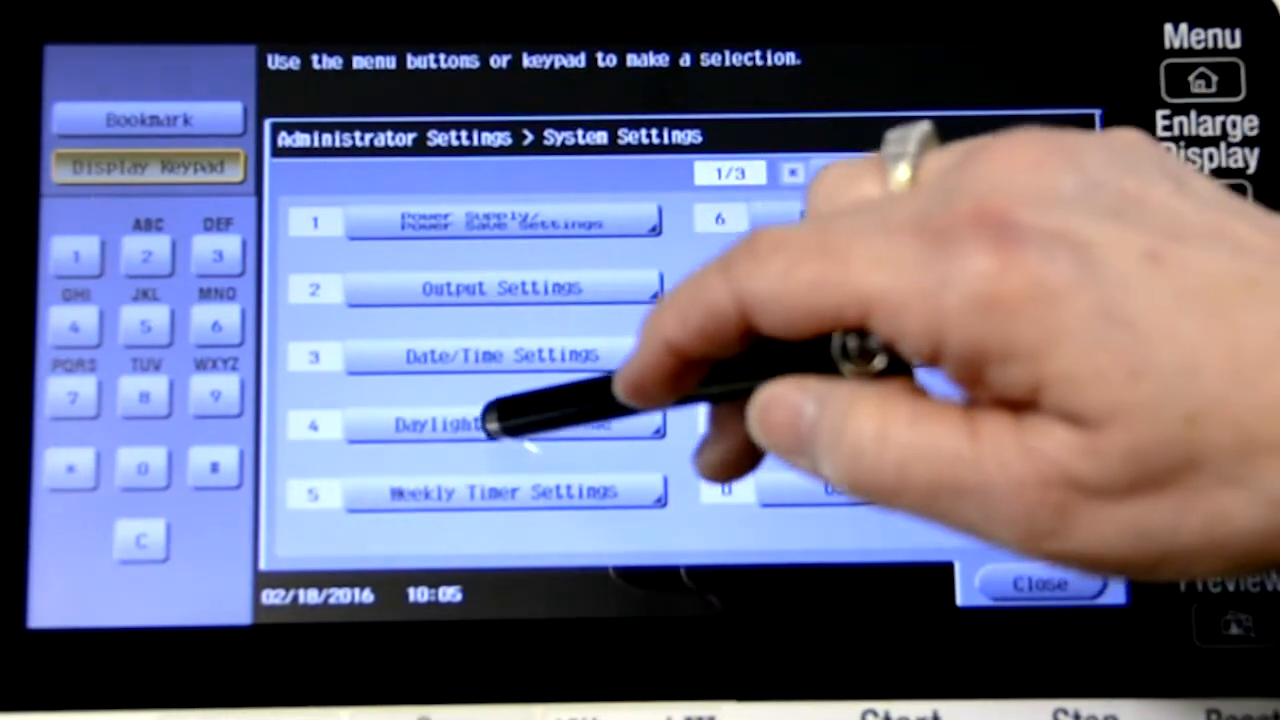
pyautogui.click(500, 424)
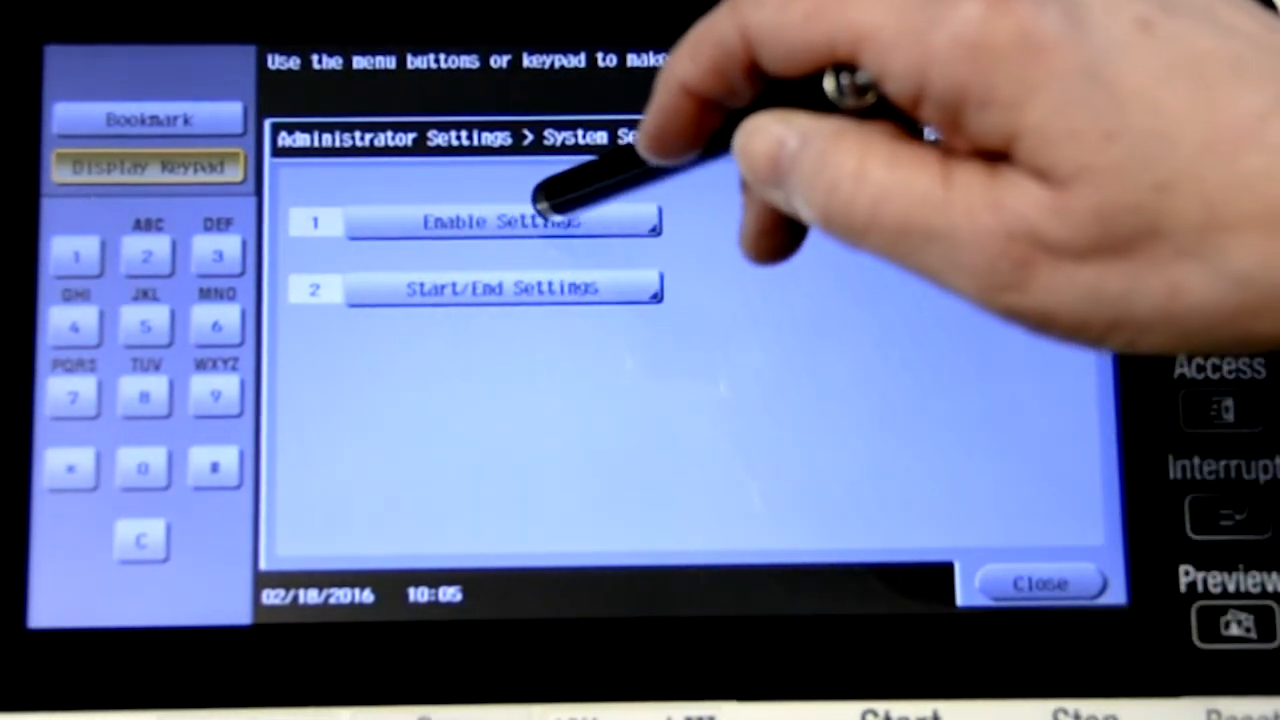
# Confirm daylight saving time enabled at 60 minutes and return to Administrator Settings
pyautogui.click(500, 220)
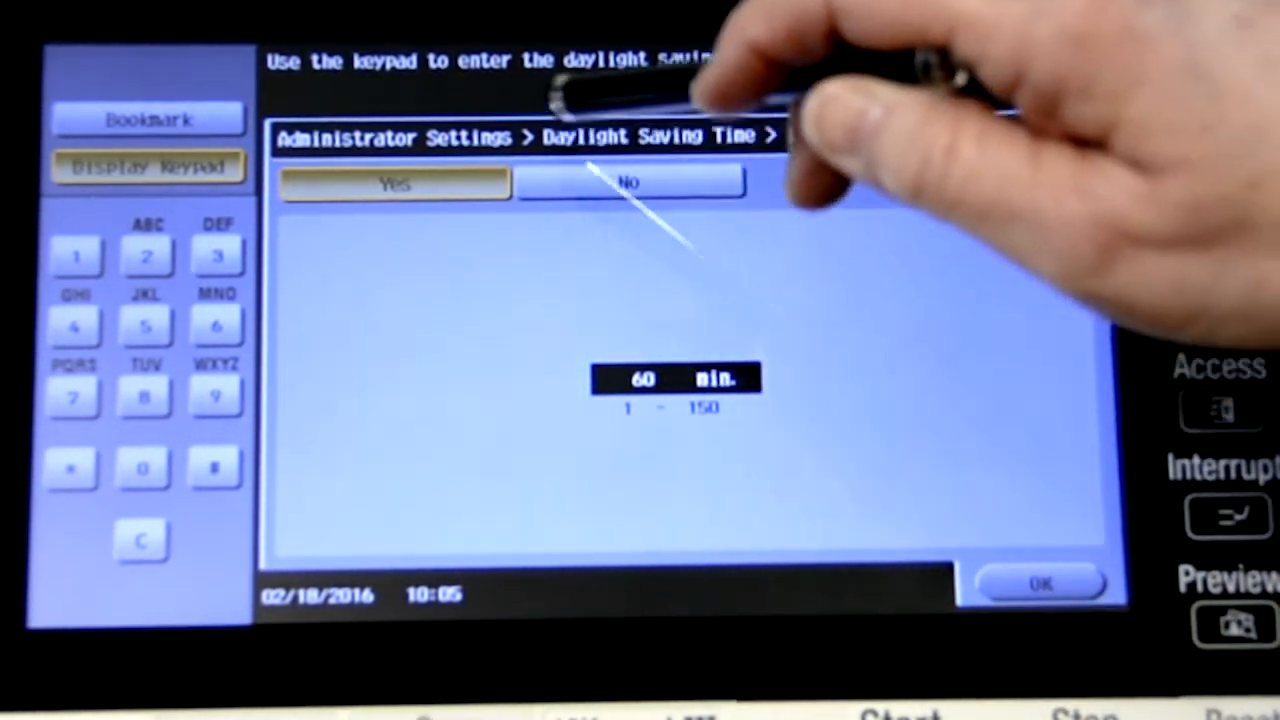
pyautogui.click(1040, 584)
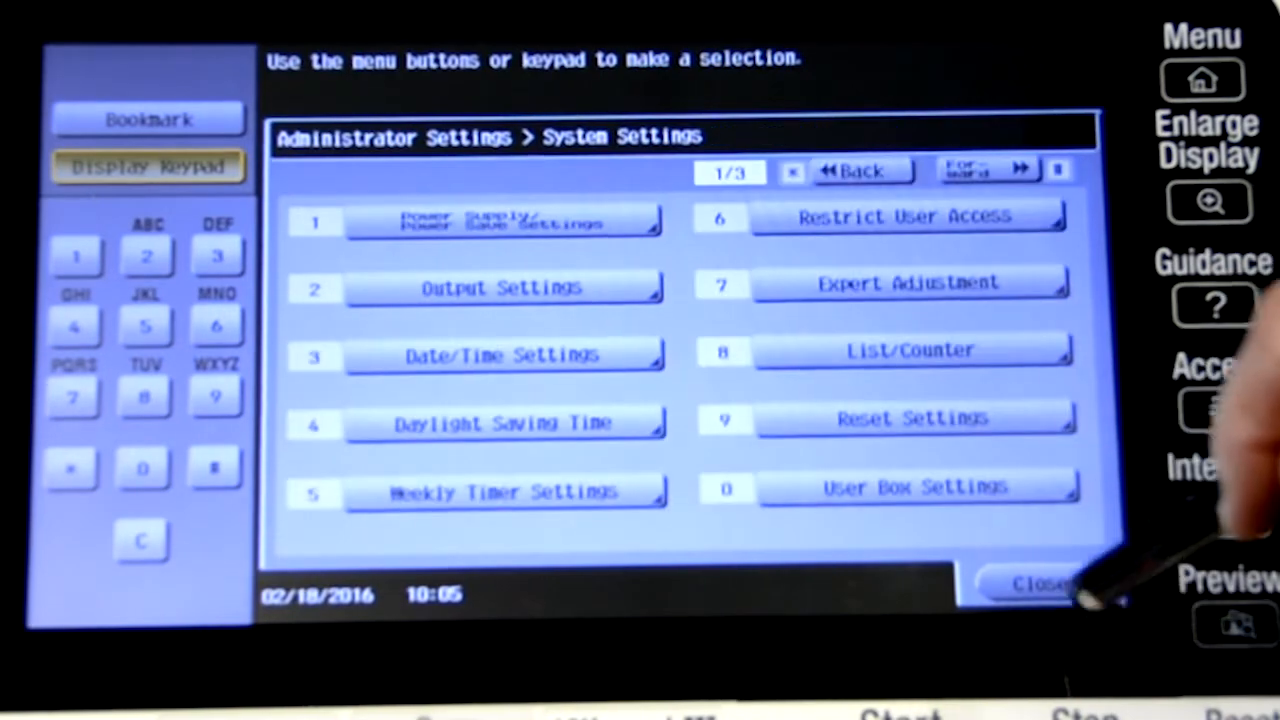
pyautogui.click(862, 170)
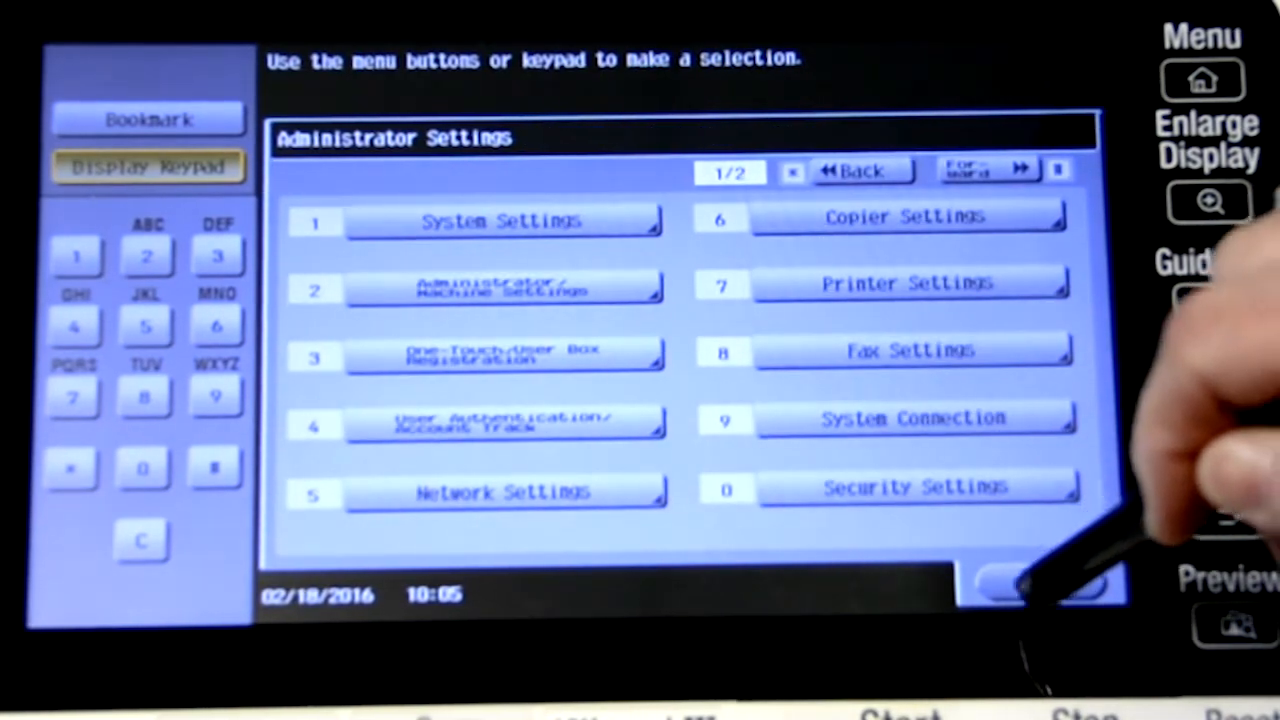